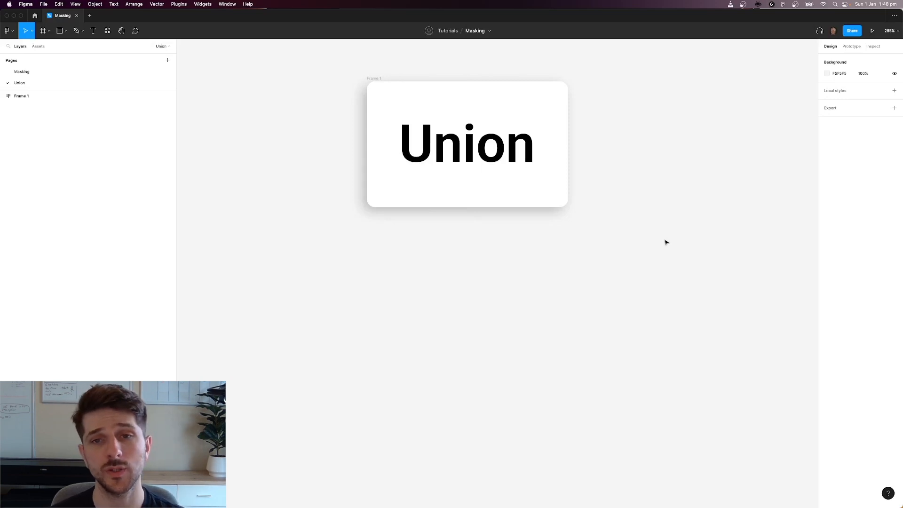
pyautogui.moveTo(603, 284)
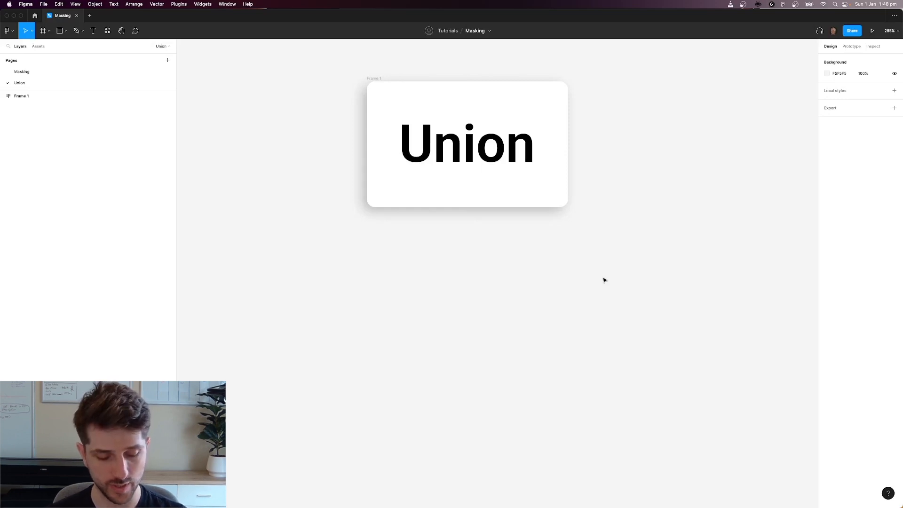
pyautogui.moveTo(567, 297)
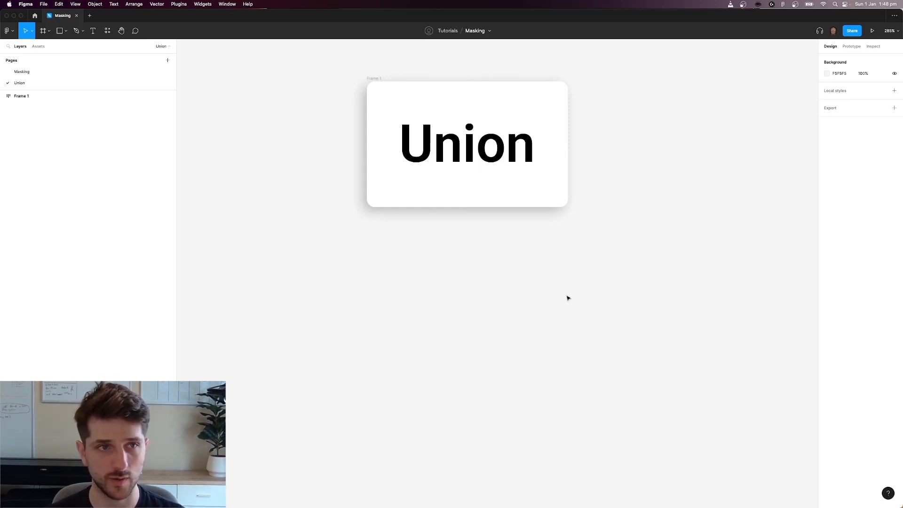
# Draw a grey square and an overlapping second square below the Union card
pyautogui.moveTo(385, 260); pyautogui.dragTo(522, 400)
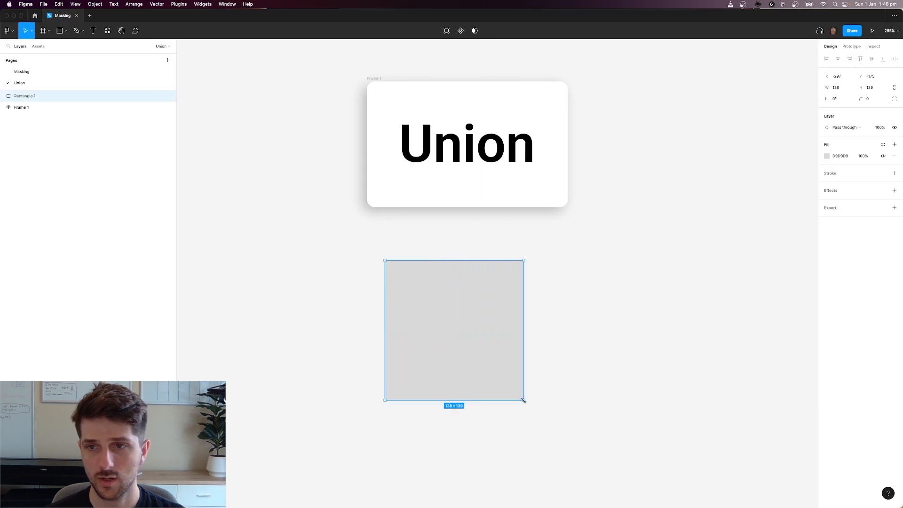
pyautogui.moveTo(454, 331); pyautogui.dragTo(549, 362)
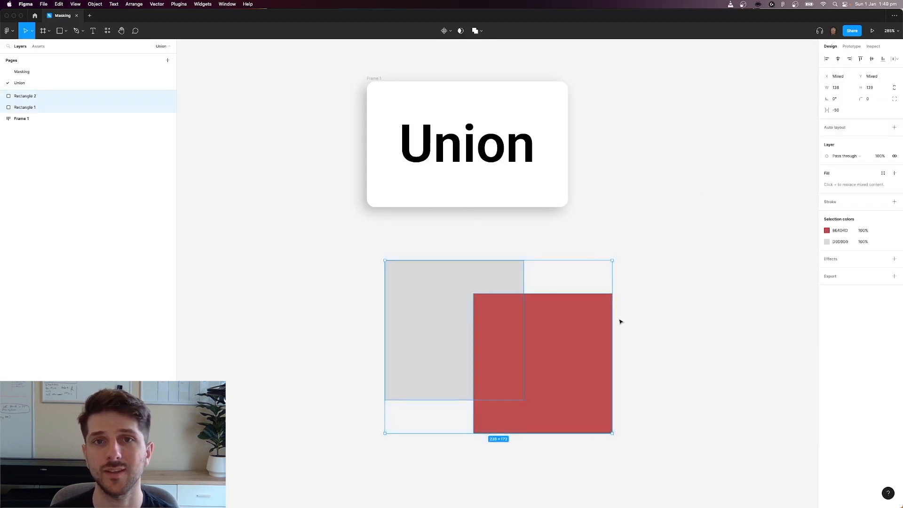
pyautogui.click(480, 31)
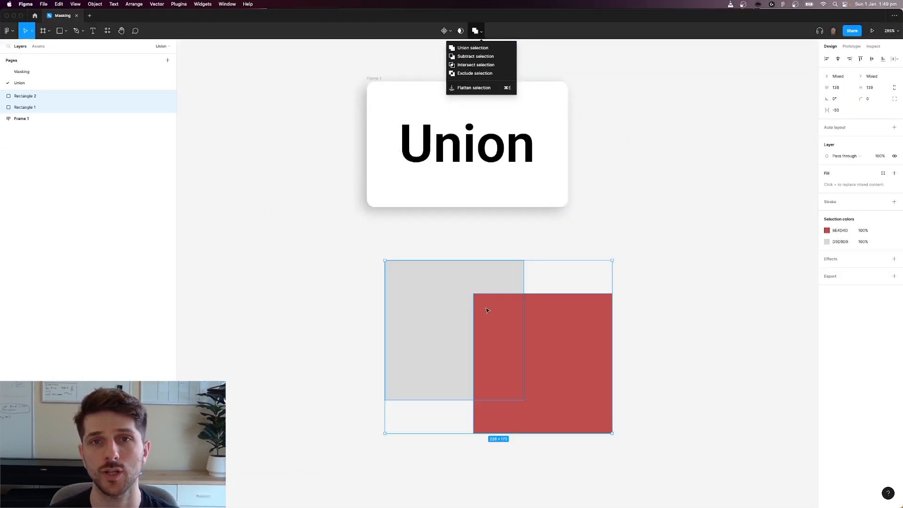
pyautogui.moveTo(472, 48)
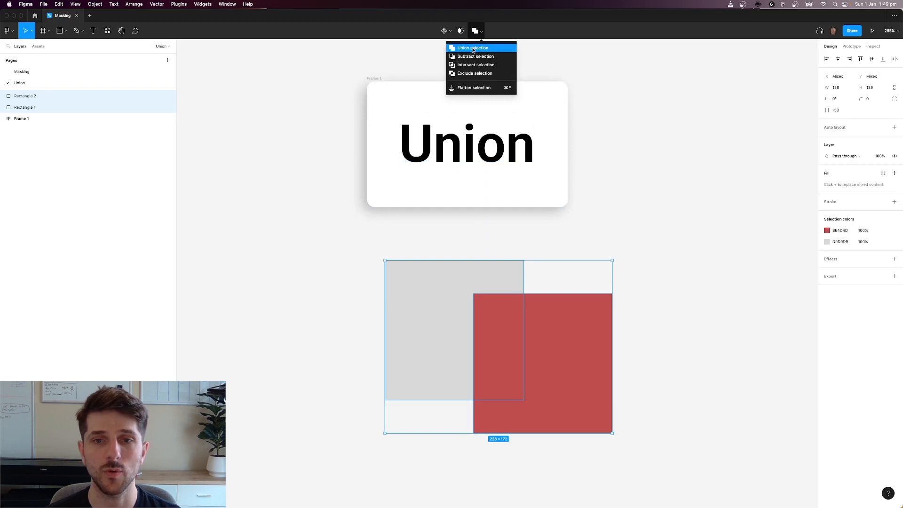
# Union the two squares, then expand the Union layer to select Rectangle 2
pyautogui.click(472, 47)
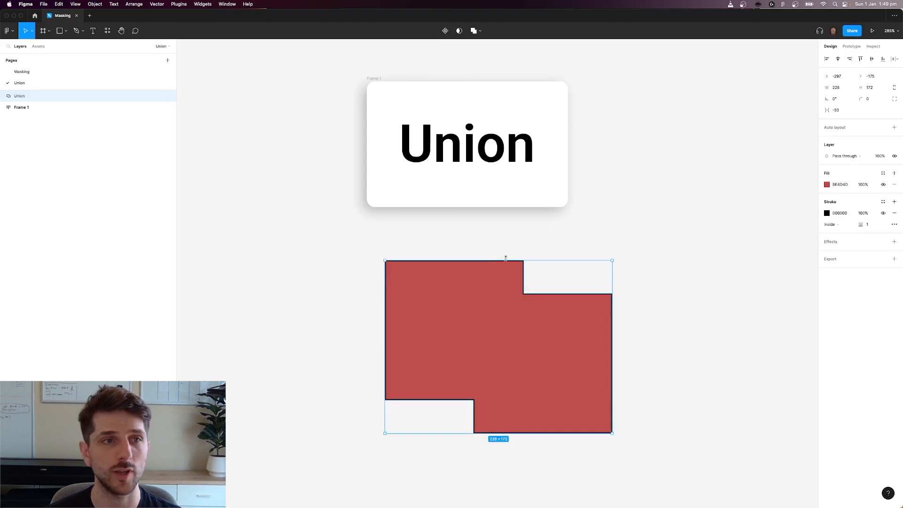
pyautogui.moveTo(672, 256)
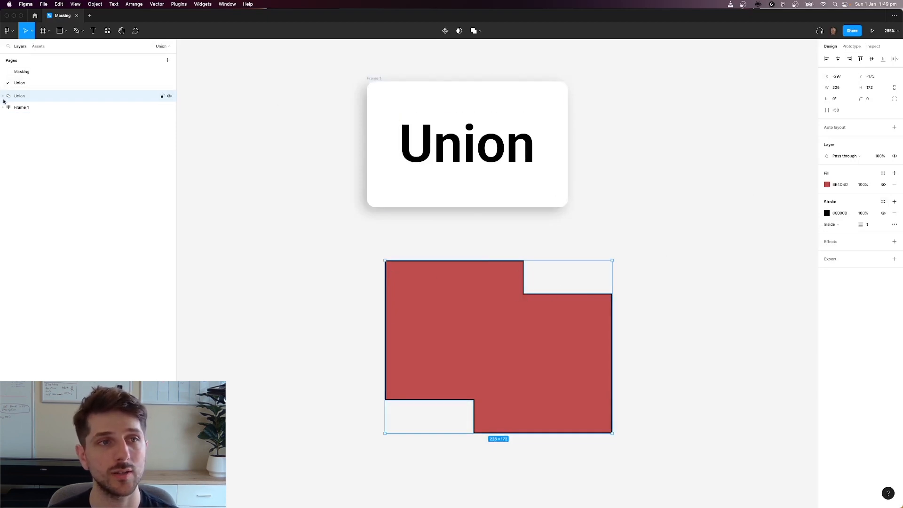
pyautogui.click(3, 96)
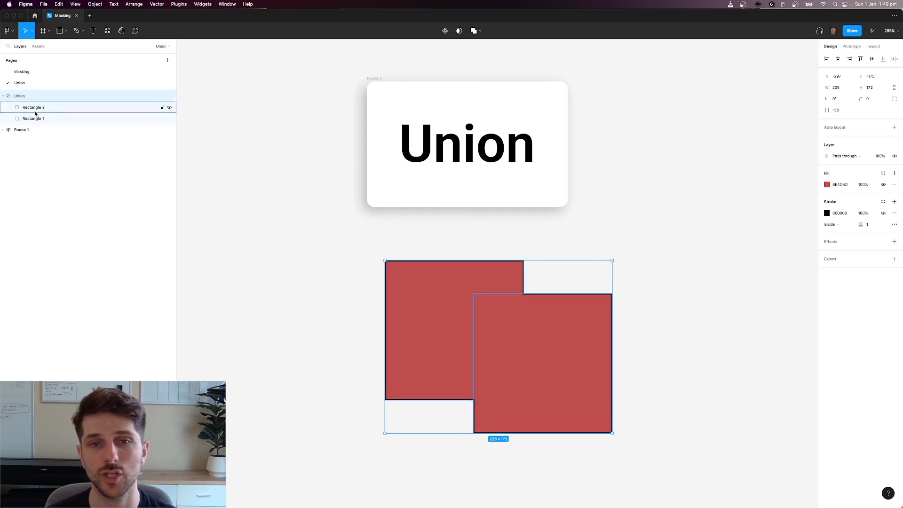
pyautogui.click(33, 108)
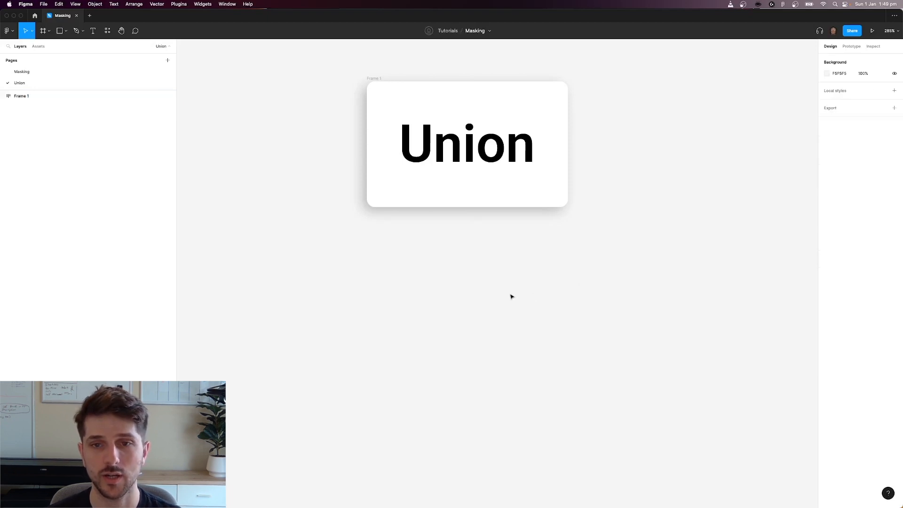
# Draw a rectangle and a white triangle below the card
pyautogui.moveTo(385, 254); pyautogui.dragTo(556, 336)
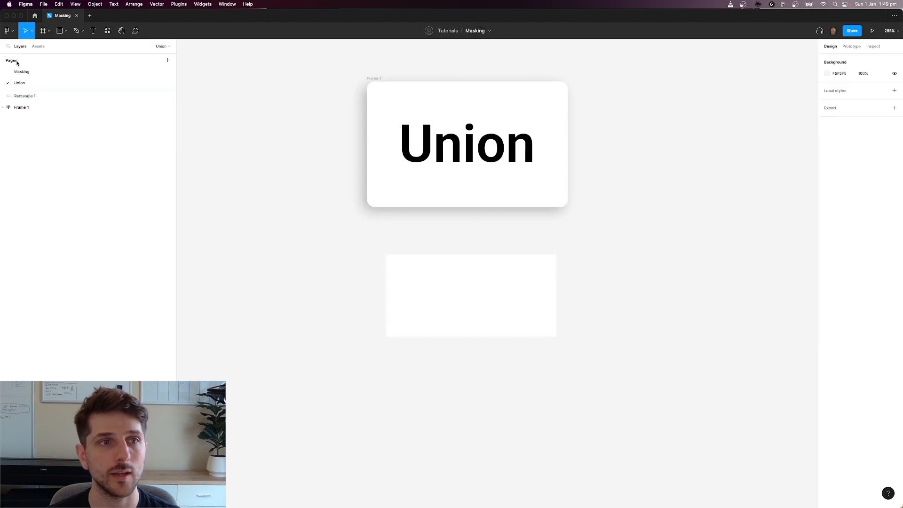
pyautogui.click(60, 30)
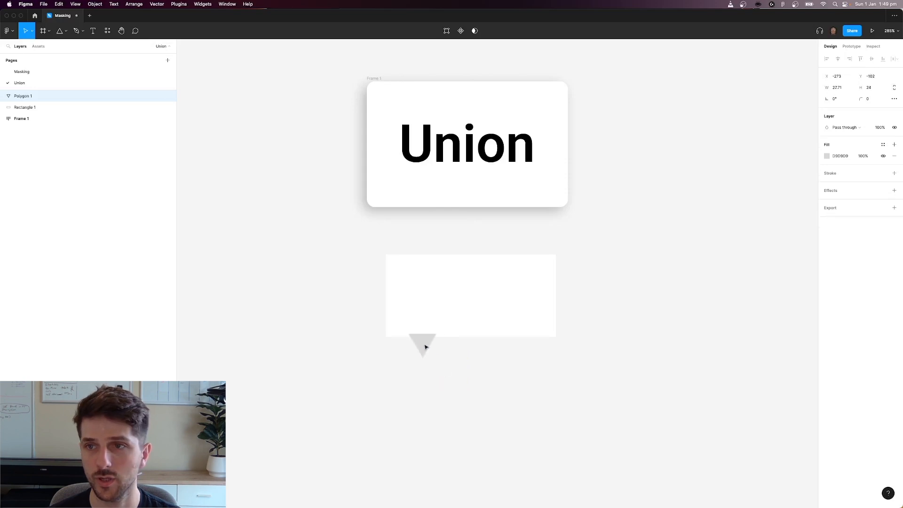
pyautogui.click(826, 156)
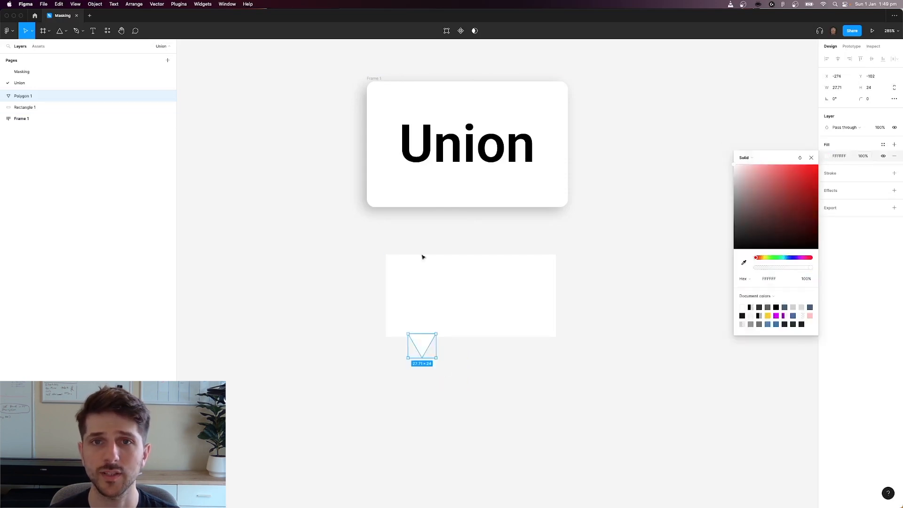
# Subtract the triangle from the rectangle and add a stroke to the tooltip shape
pyautogui.click(475, 30)
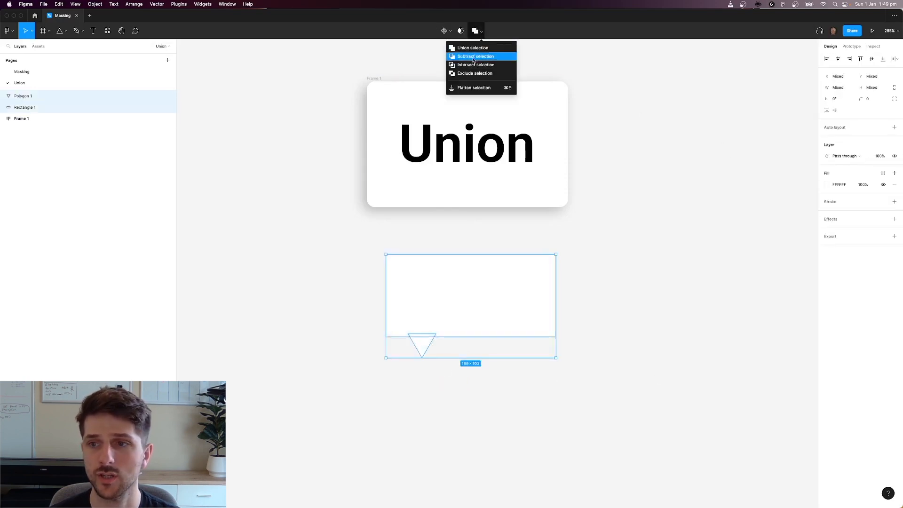
pyautogui.click(475, 55)
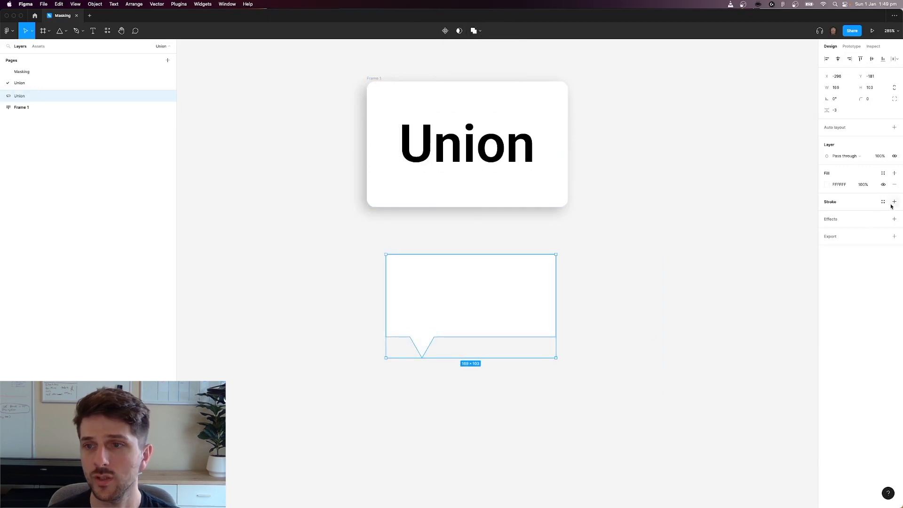
pyautogui.click(894, 201)
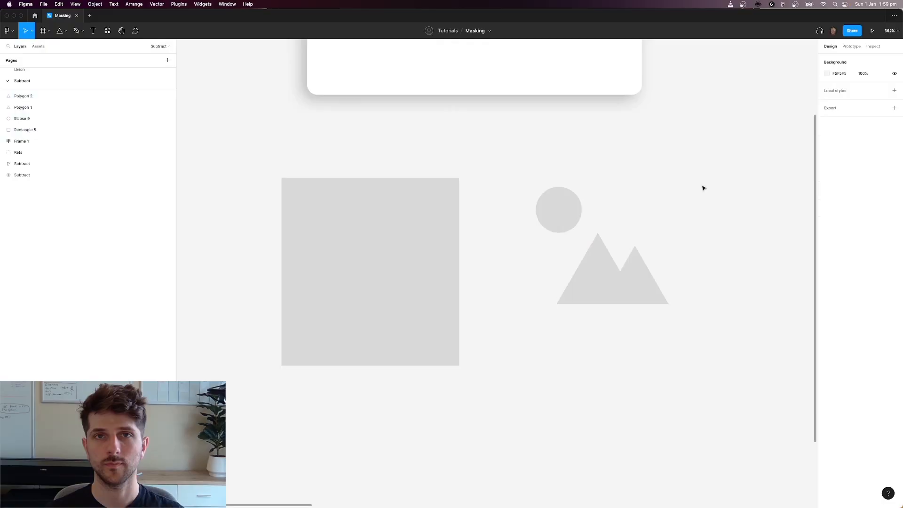
pyautogui.moveTo(701, 182)
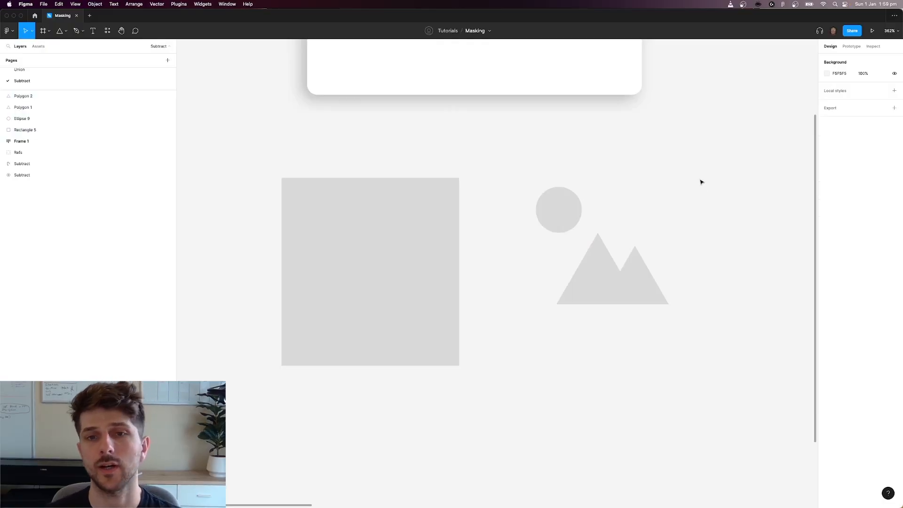
pyautogui.moveTo(558, 160)
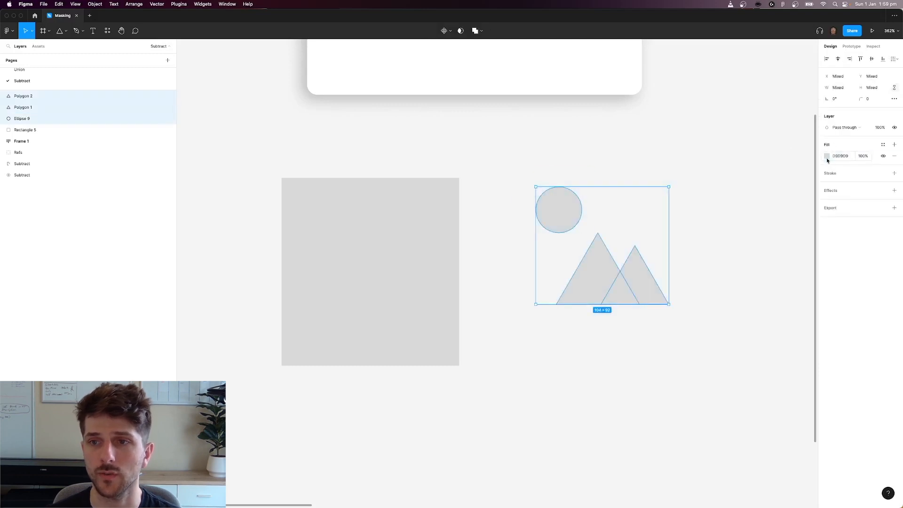
# Recolour the circle and mountains red and place them over the grey square
pyautogui.click(826, 156)
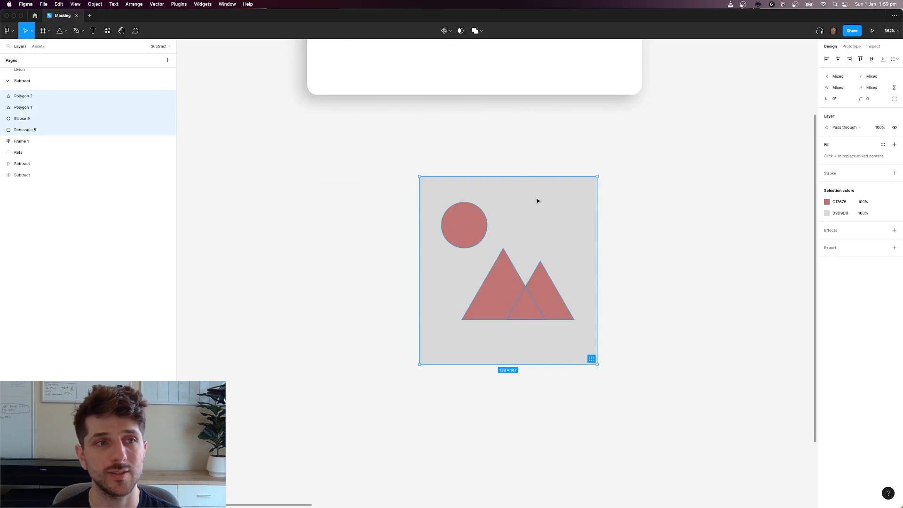
pyautogui.click(23, 95)
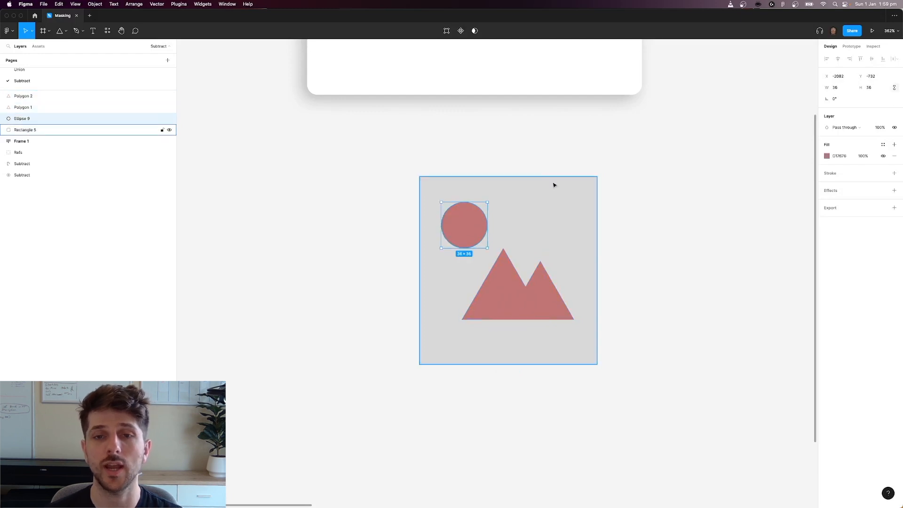
pyautogui.moveTo(593, 271)
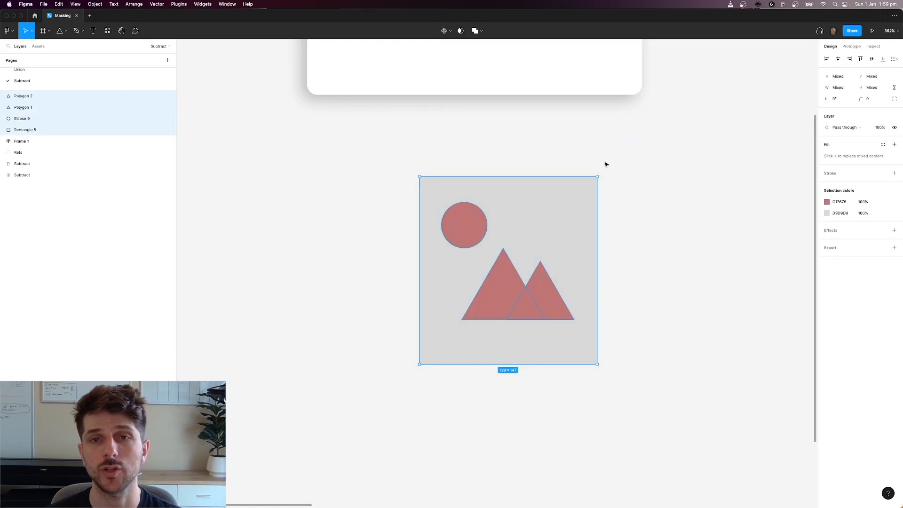
pyautogui.click(474, 31)
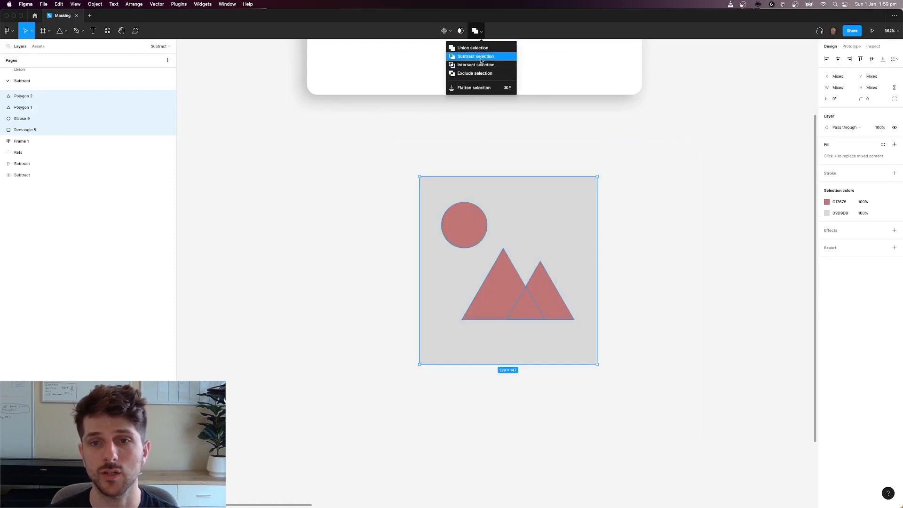
# Subtract the sun and mountains from the square and set stroke weight to 5
pyautogui.click(475, 56)
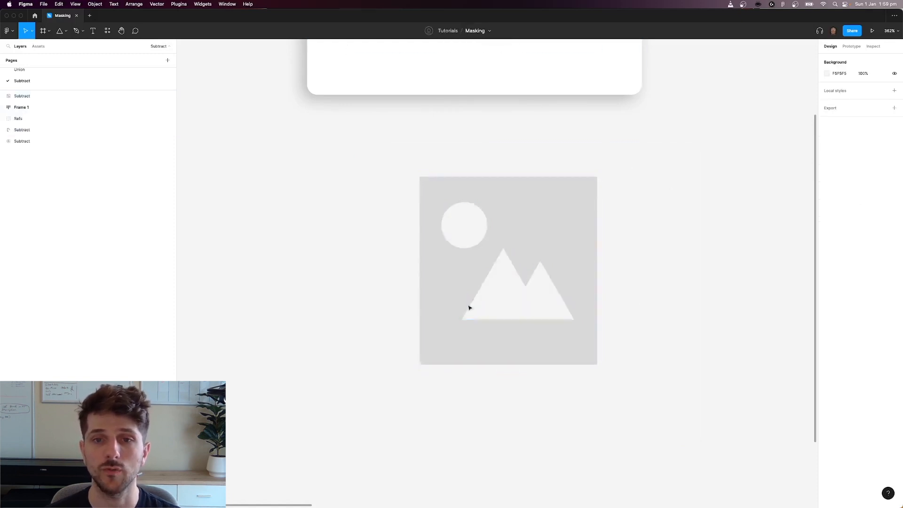
pyautogui.moveTo(554, 172)
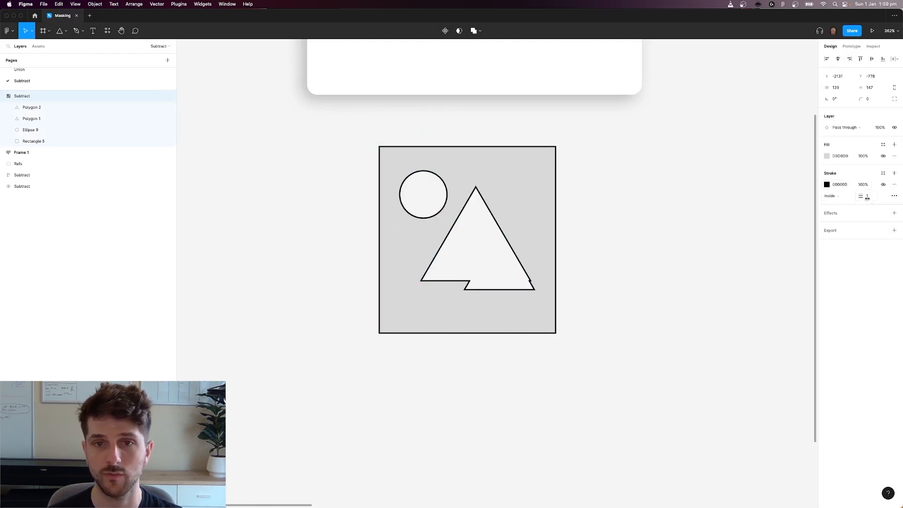
pyautogui.write('5')
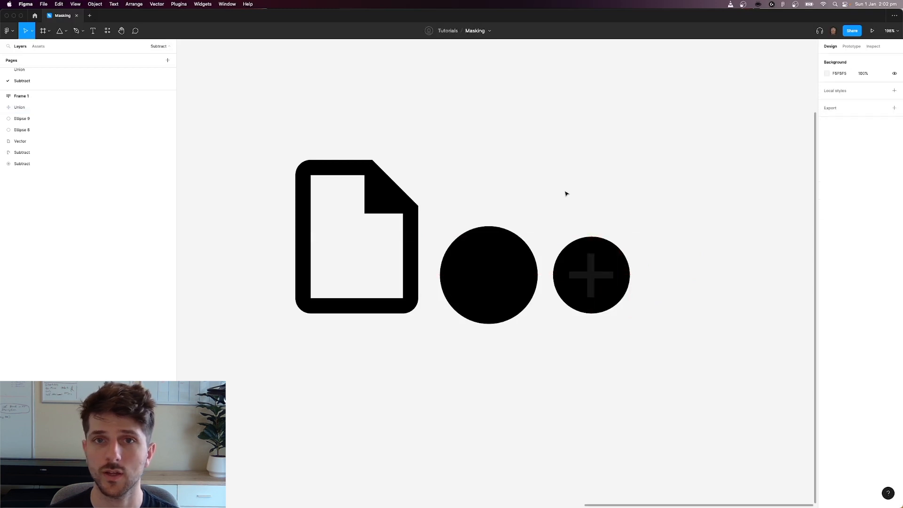
# Subtract the plus from the black circle and move the circle onto the file icon's corner
pyautogui.click(480, 30)
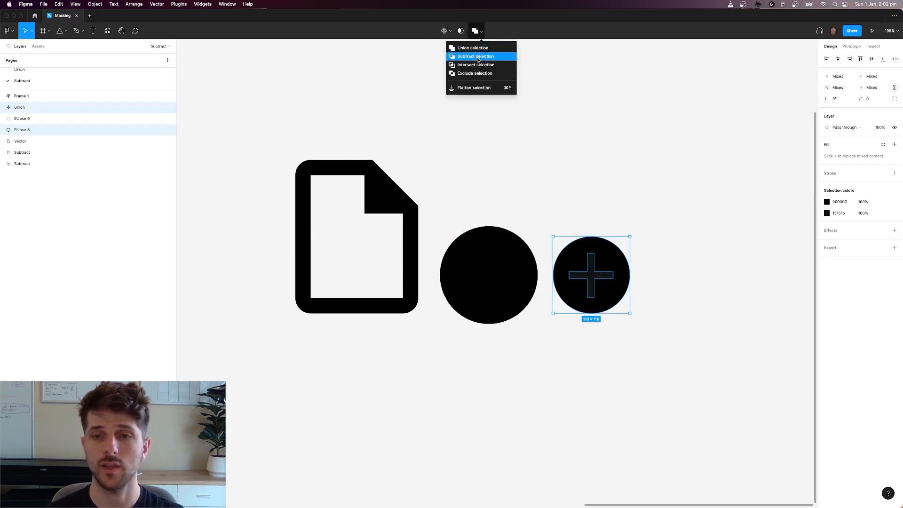
pyautogui.click(475, 56)
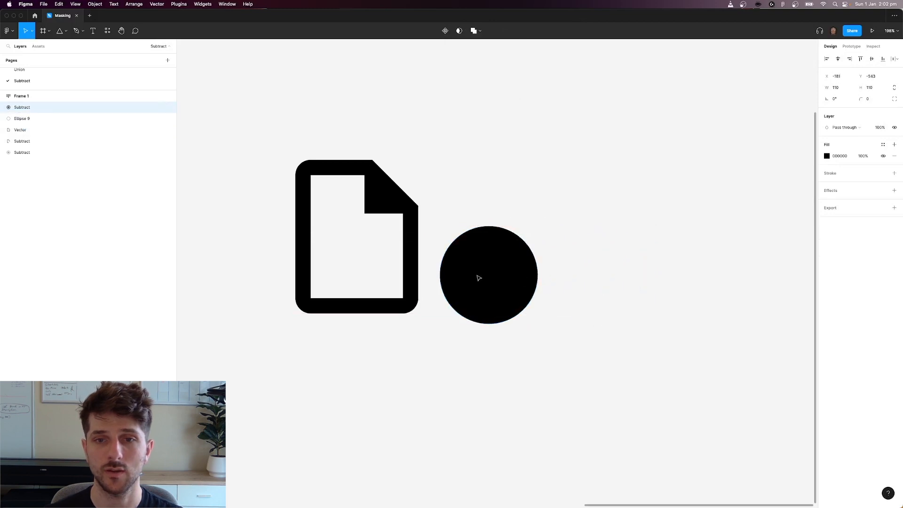
pyautogui.moveTo(488, 275); pyautogui.dragTo(426, 274)
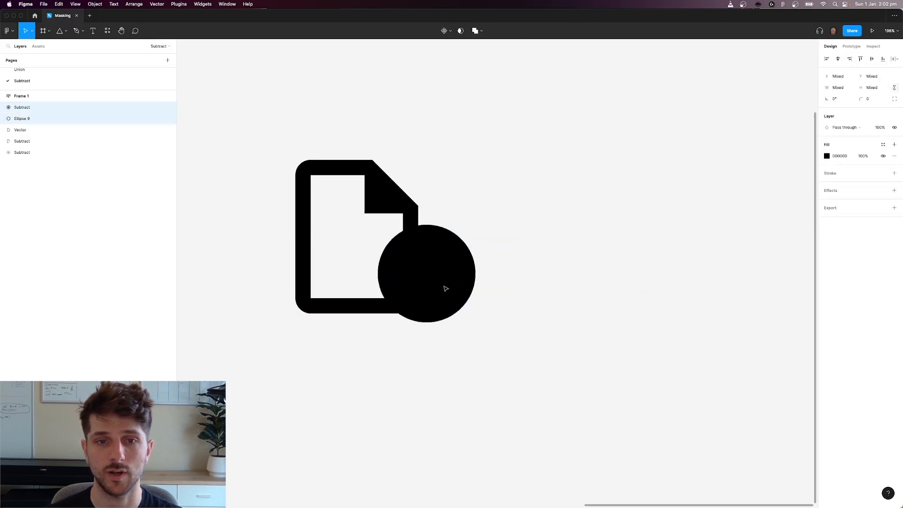
pyautogui.moveTo(444, 288); pyautogui.dragTo(424, 316)
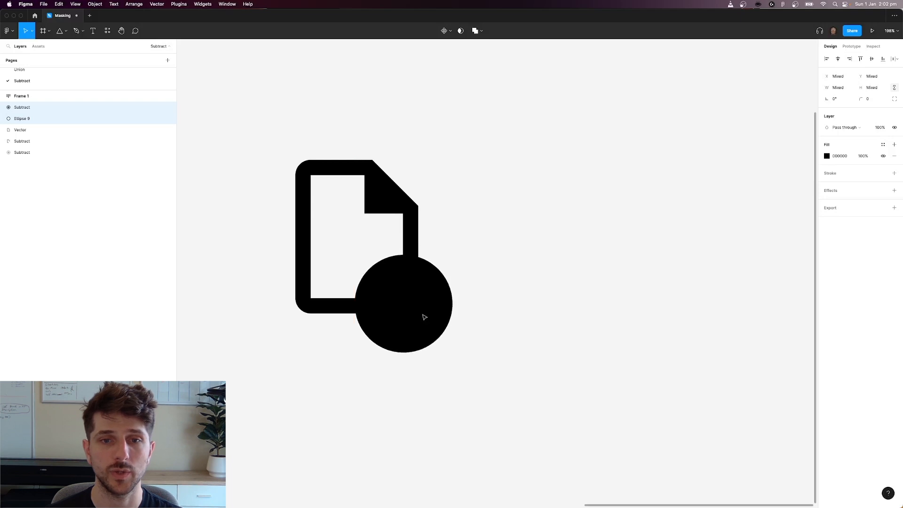
# Subtract the circle from the file icon's lower corner
pyautogui.click(405, 302)
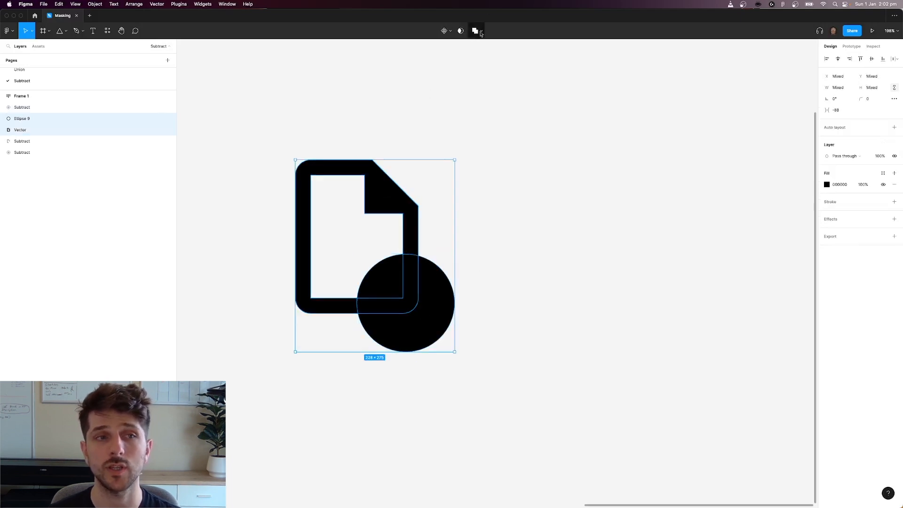
pyautogui.click(475, 31)
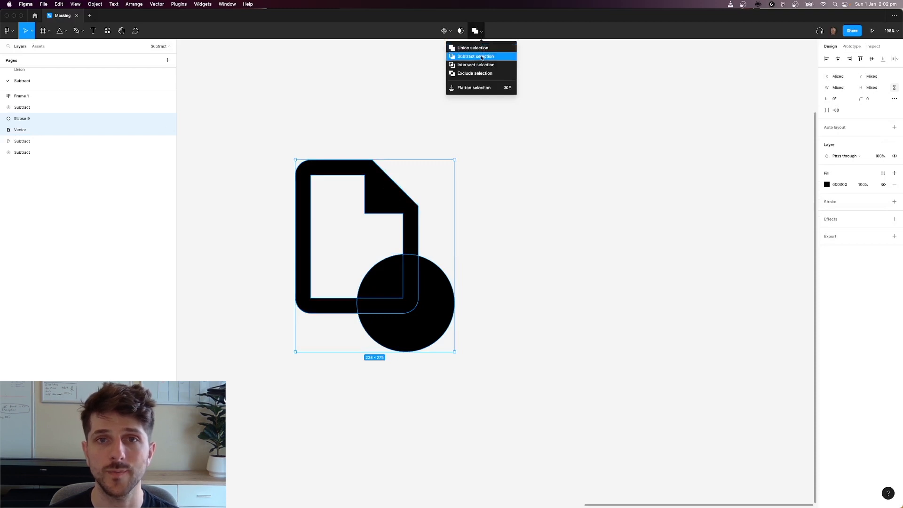
pyautogui.click(475, 56)
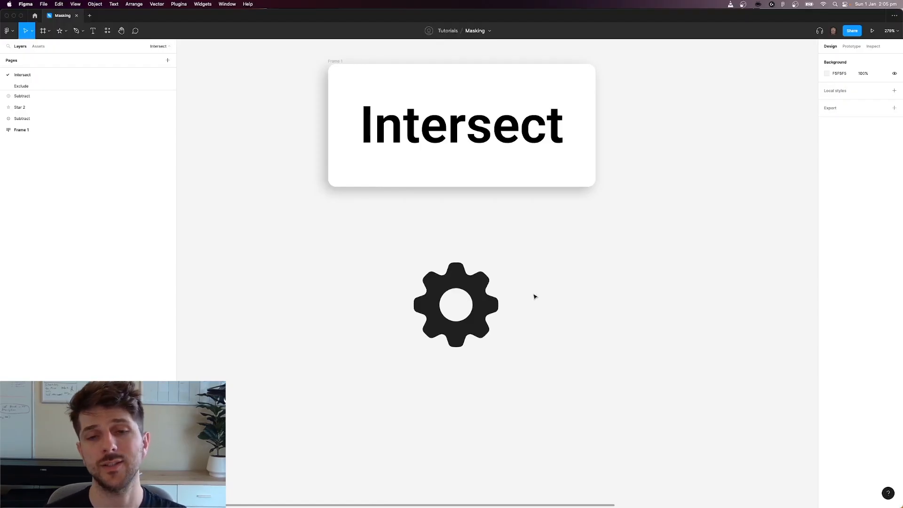
pyautogui.moveTo(556, 296)
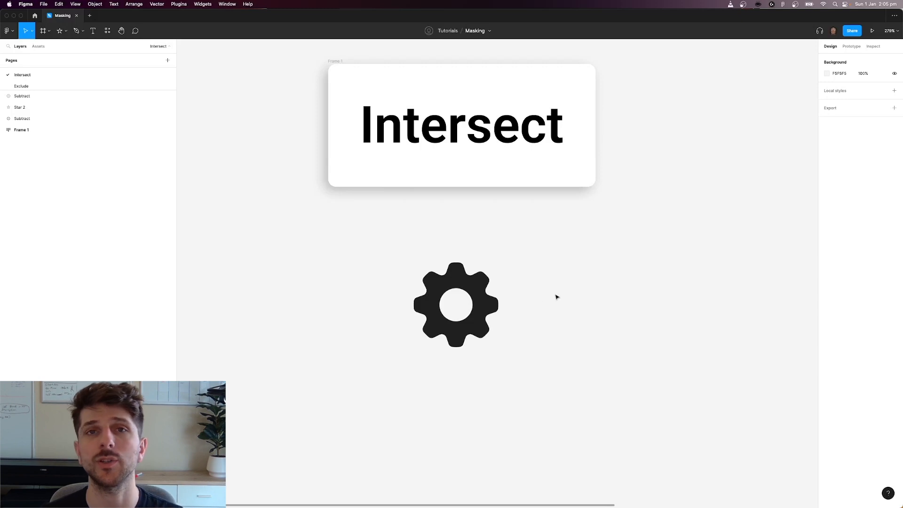
pyautogui.moveTo(544, 281)
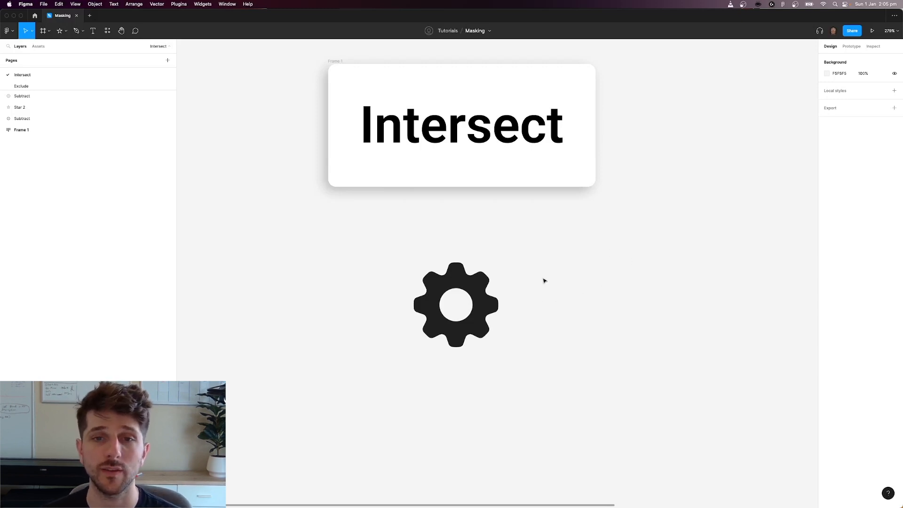
pyautogui.moveTo(566, 283)
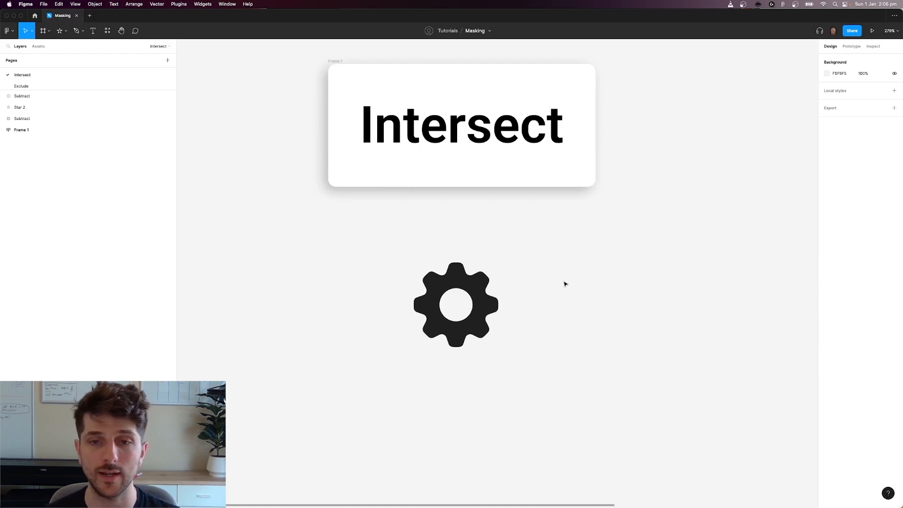
pyautogui.moveTo(632, 265)
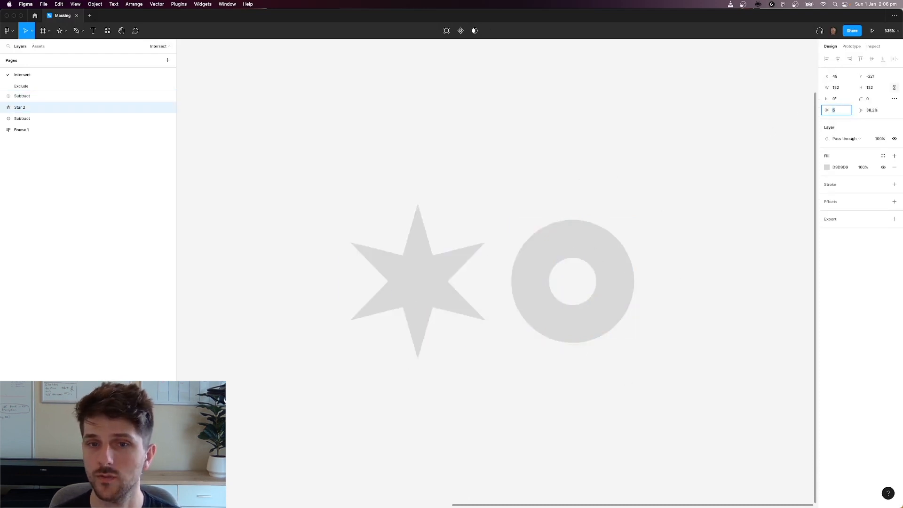
# Give the star 8 points and intersect it with the grey ring
pyautogui.write('8')
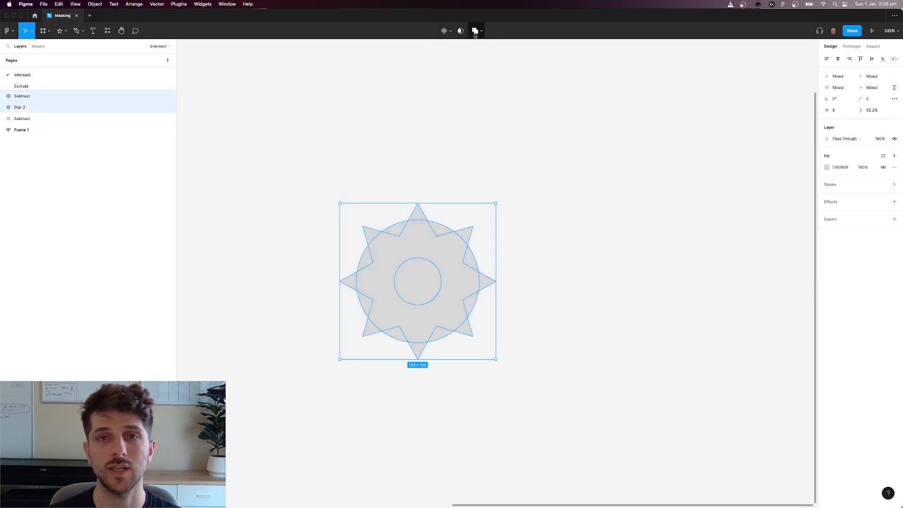
pyautogui.moveTo(477, 30)
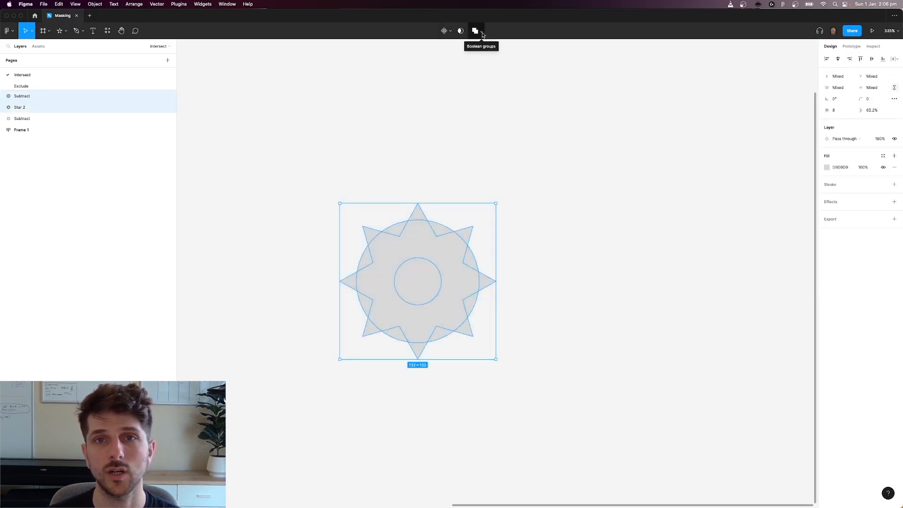
pyautogui.click(475, 31)
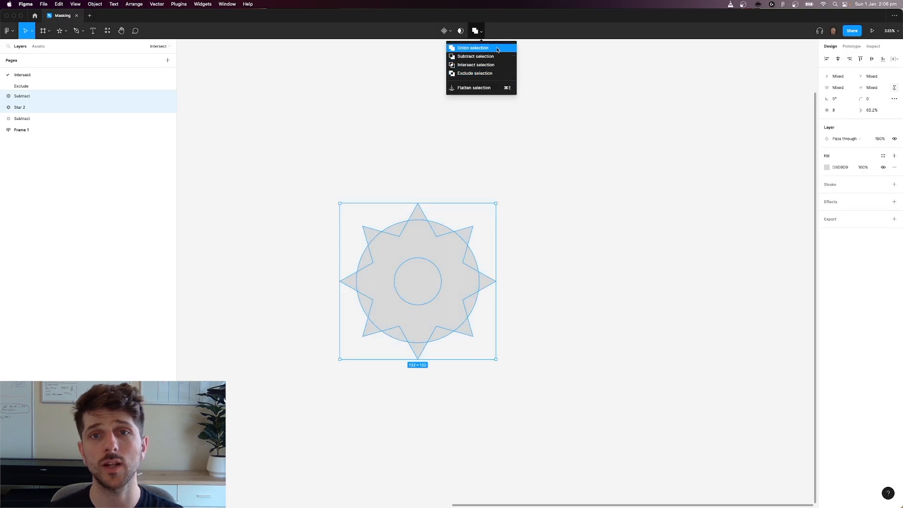
pyautogui.click(473, 47)
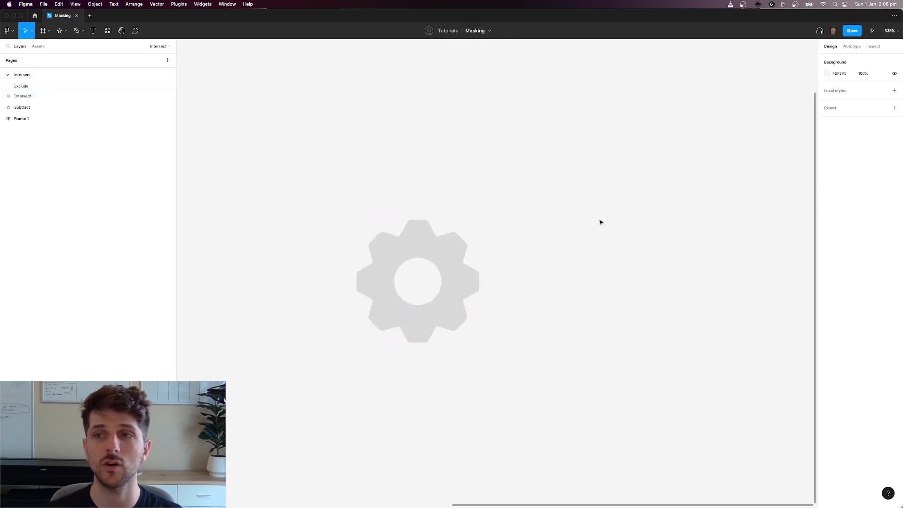
# Round the gear group's corners with a corner radius of 5
pyautogui.click(23, 95)
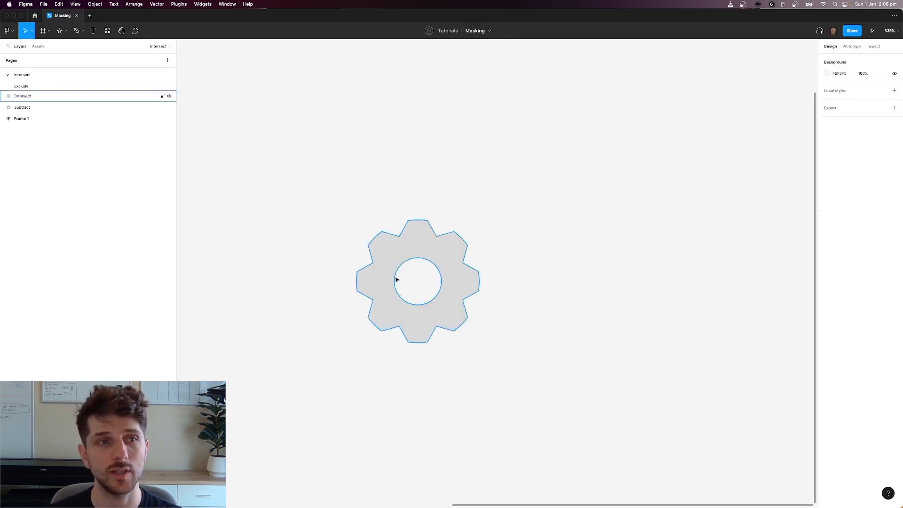
pyautogui.click(8, 95)
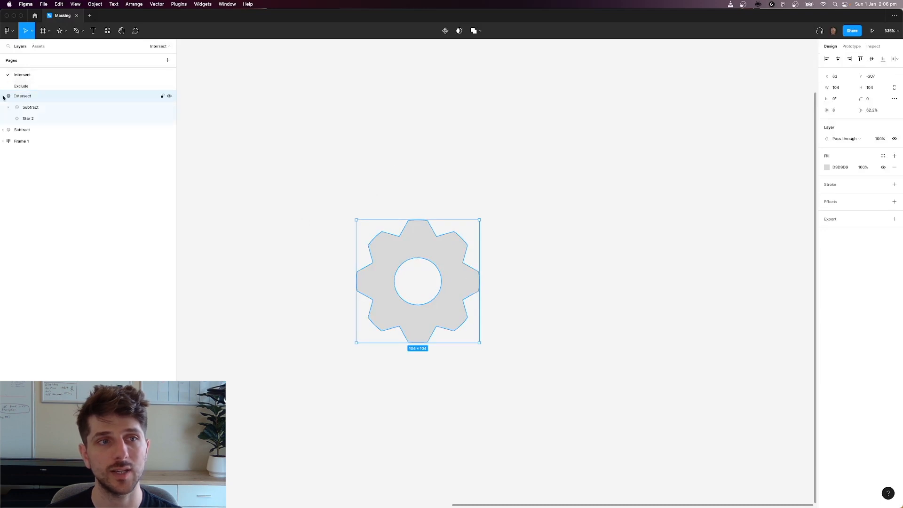
pyautogui.click(31, 108)
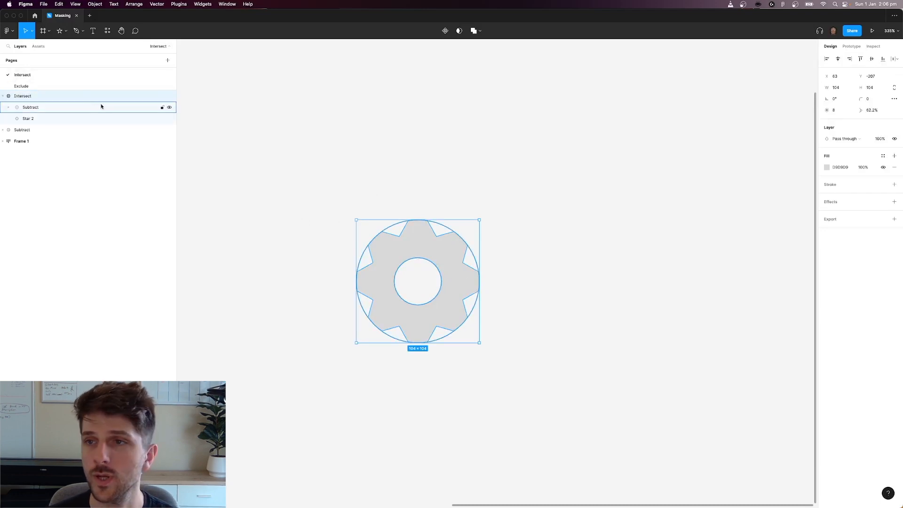
pyautogui.click(22, 95)
pyautogui.write('5')
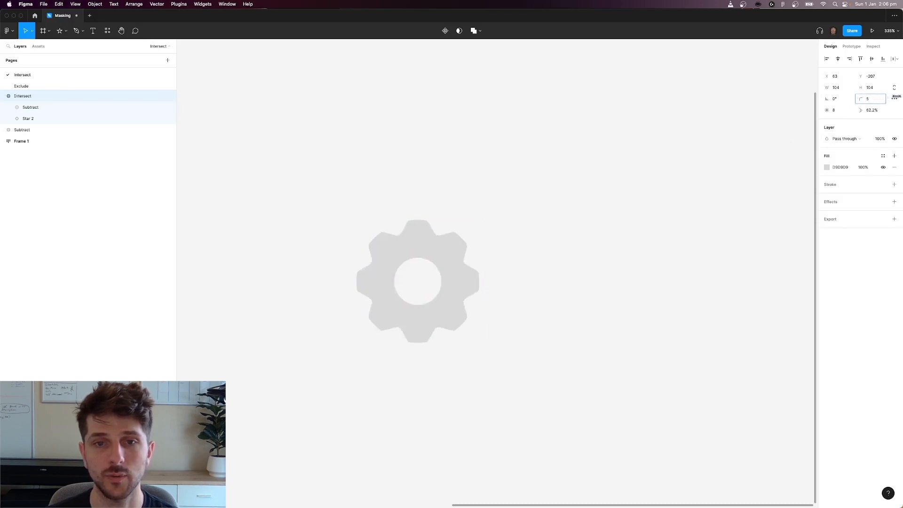
pyautogui.click(21, 85)
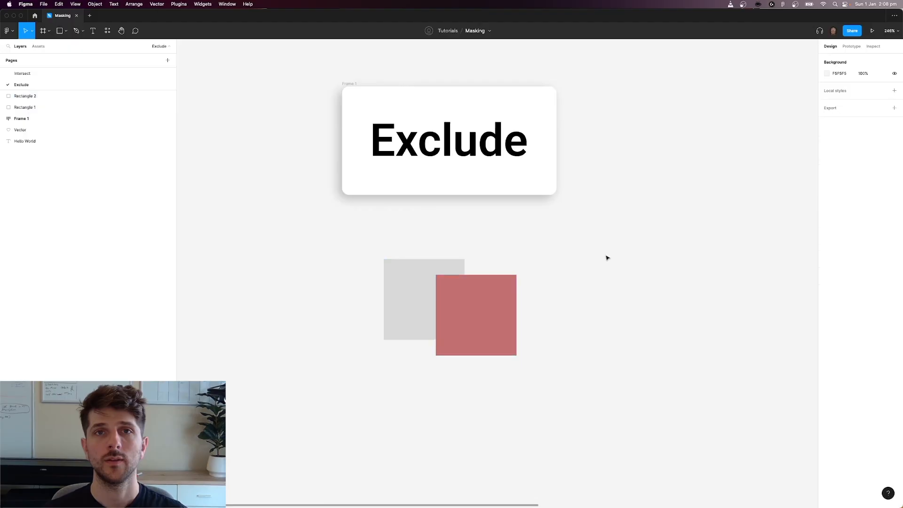
pyautogui.moveTo(564, 240)
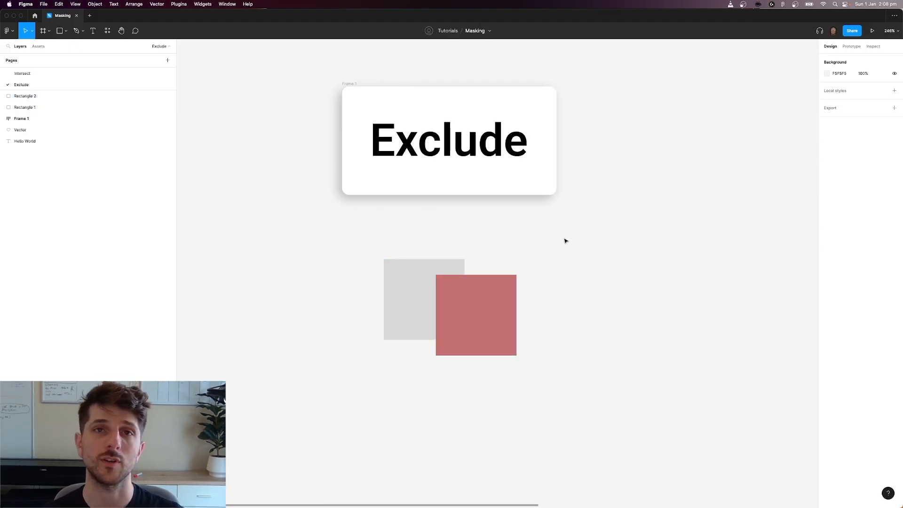
pyautogui.moveTo(573, 238)
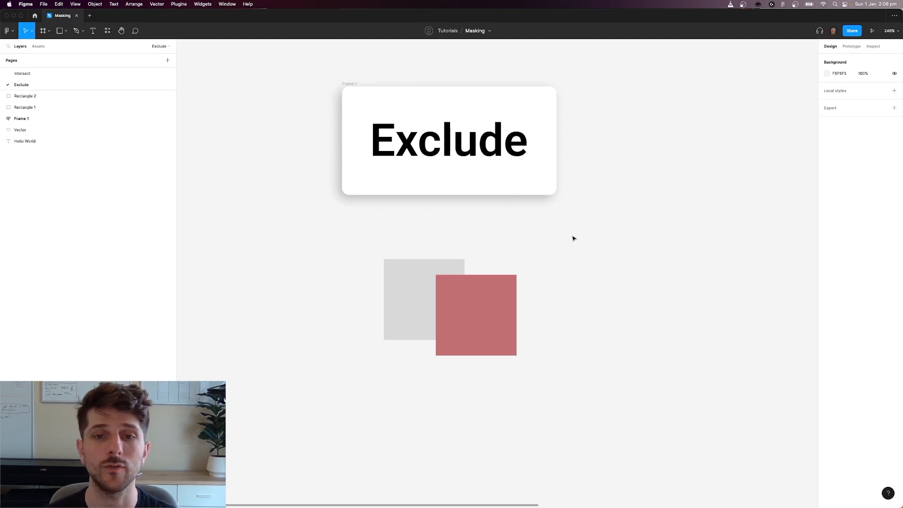
# Select the overlapping grey and red squares and apply Exclude selection
pyautogui.click(423, 300)
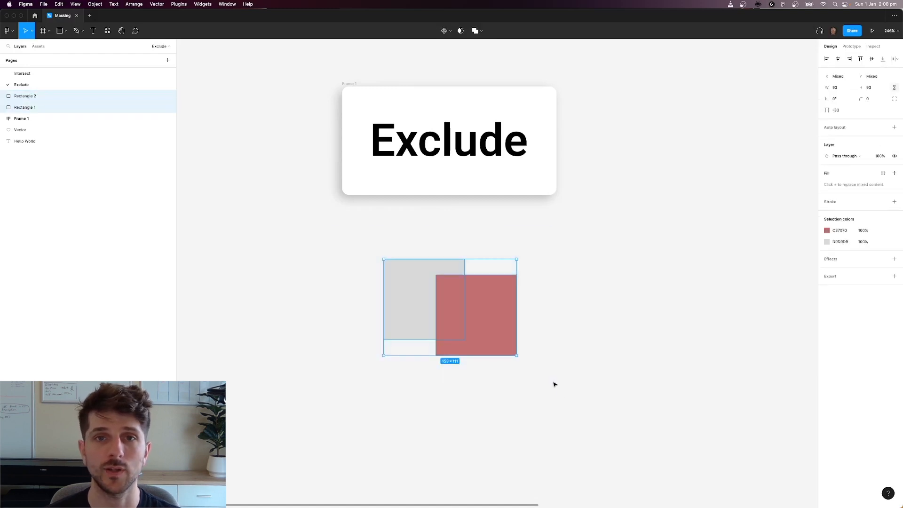
pyautogui.click(474, 30)
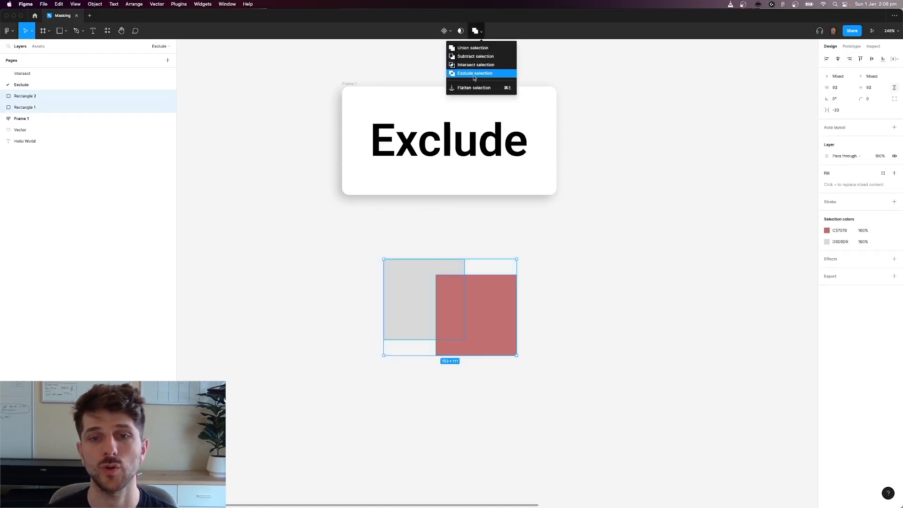
pyautogui.click(474, 74)
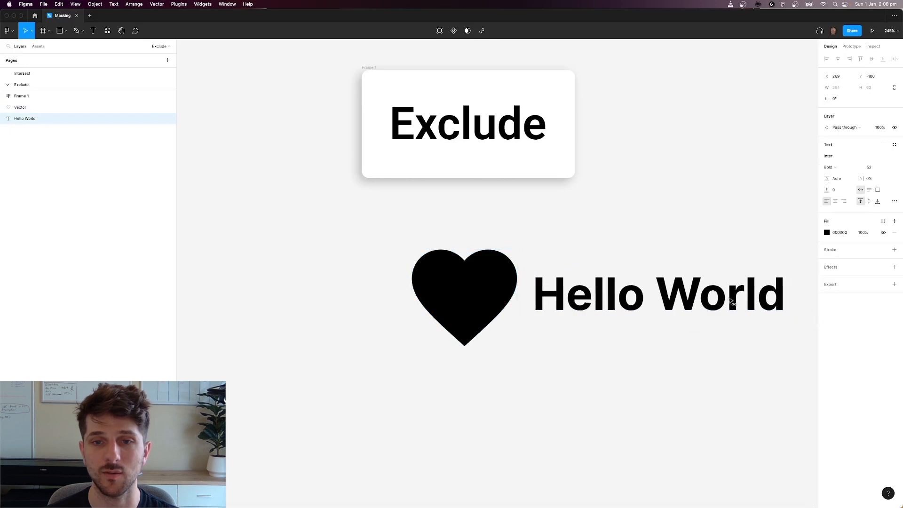
# Move the Hello World text onto the heart and exclude it from the heart
pyautogui.moveTo(657, 293); pyautogui.dragTo(590, 294)
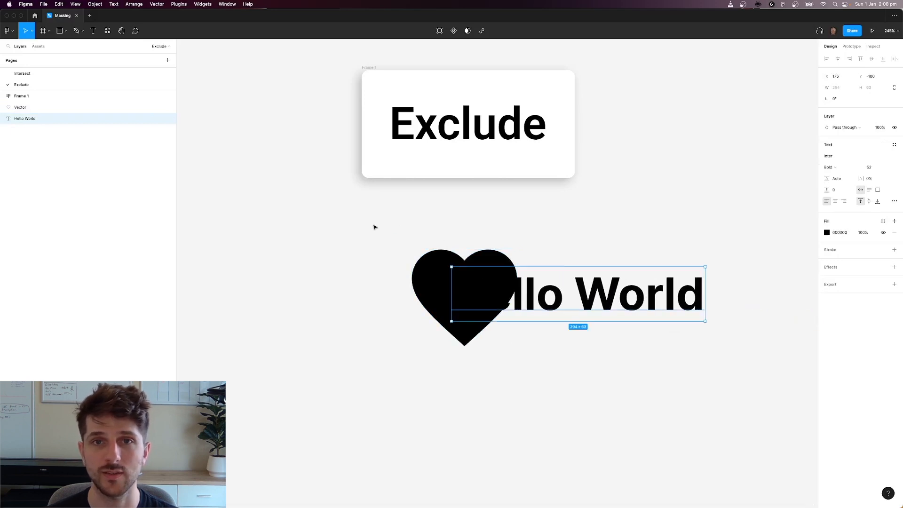
pyautogui.click(482, 30)
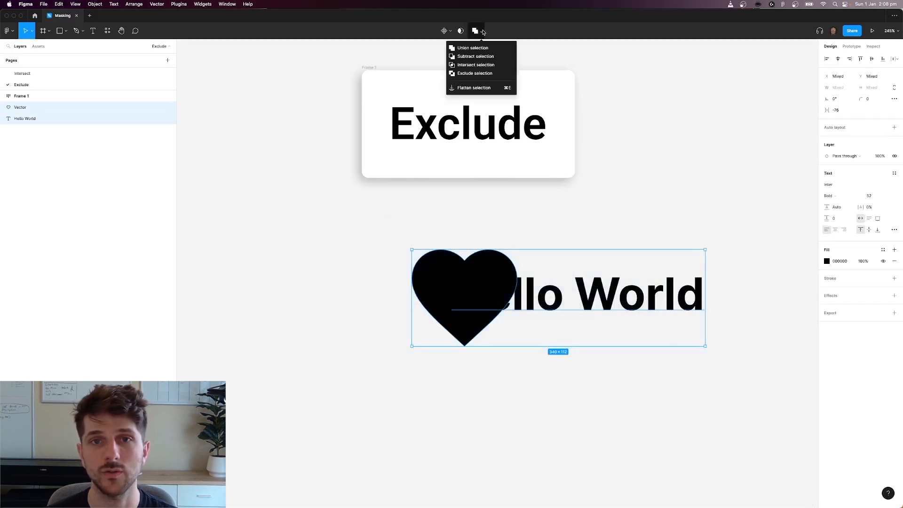
pyautogui.click(474, 74)
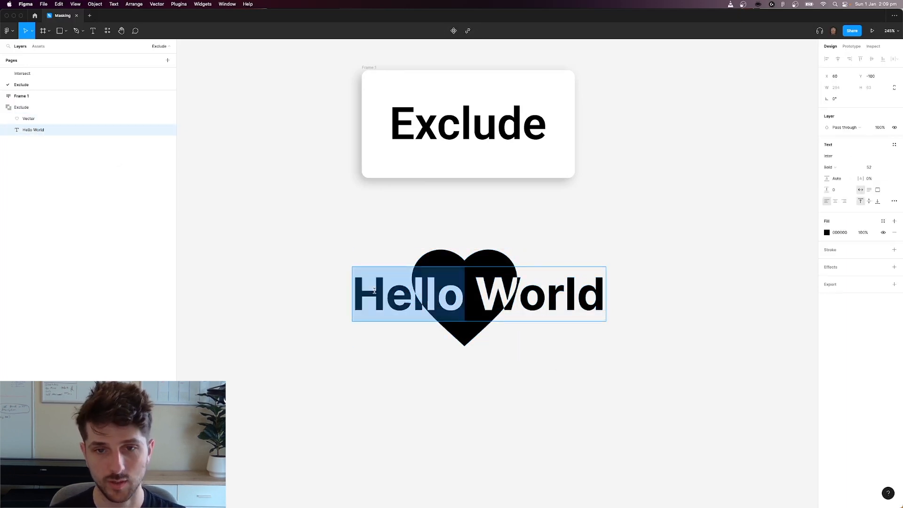
# Change the excluded text to 'Something else' and shift it left across the heart
pyautogui.write('Something else')
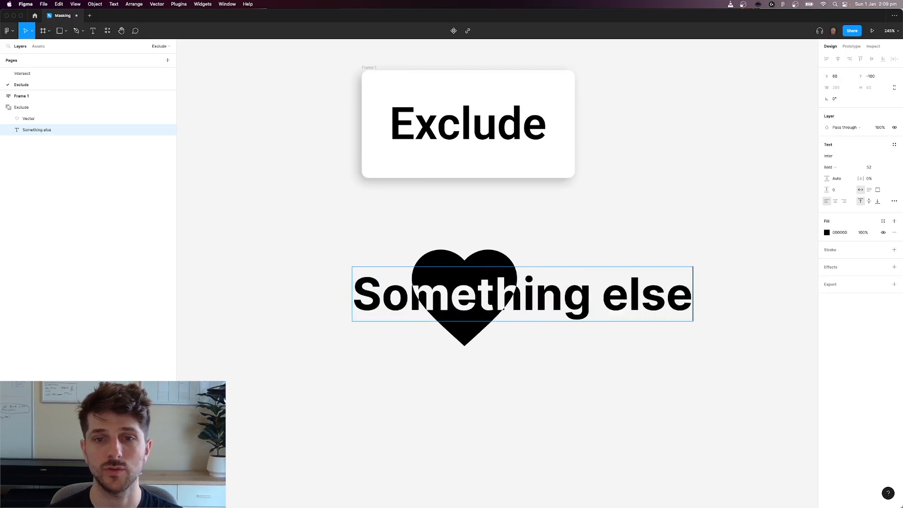
pyautogui.moveTo(521, 293); pyautogui.dragTo(490, 293)
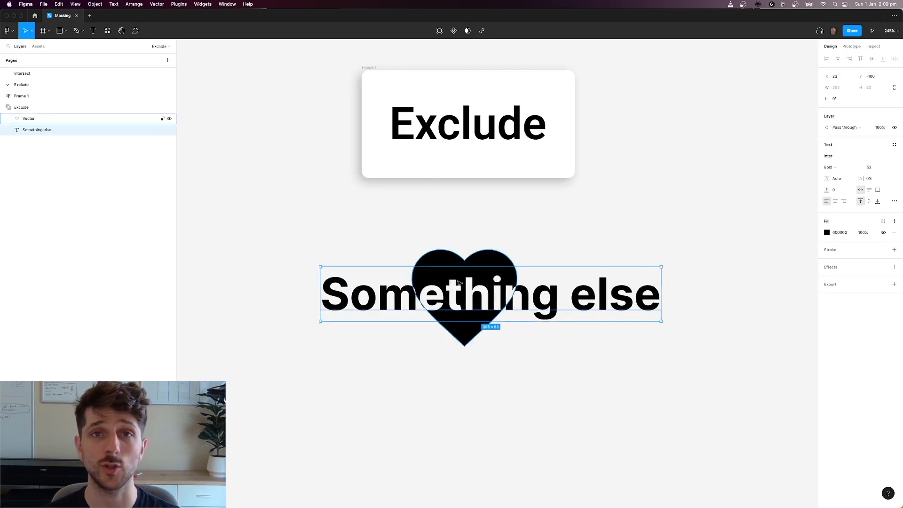